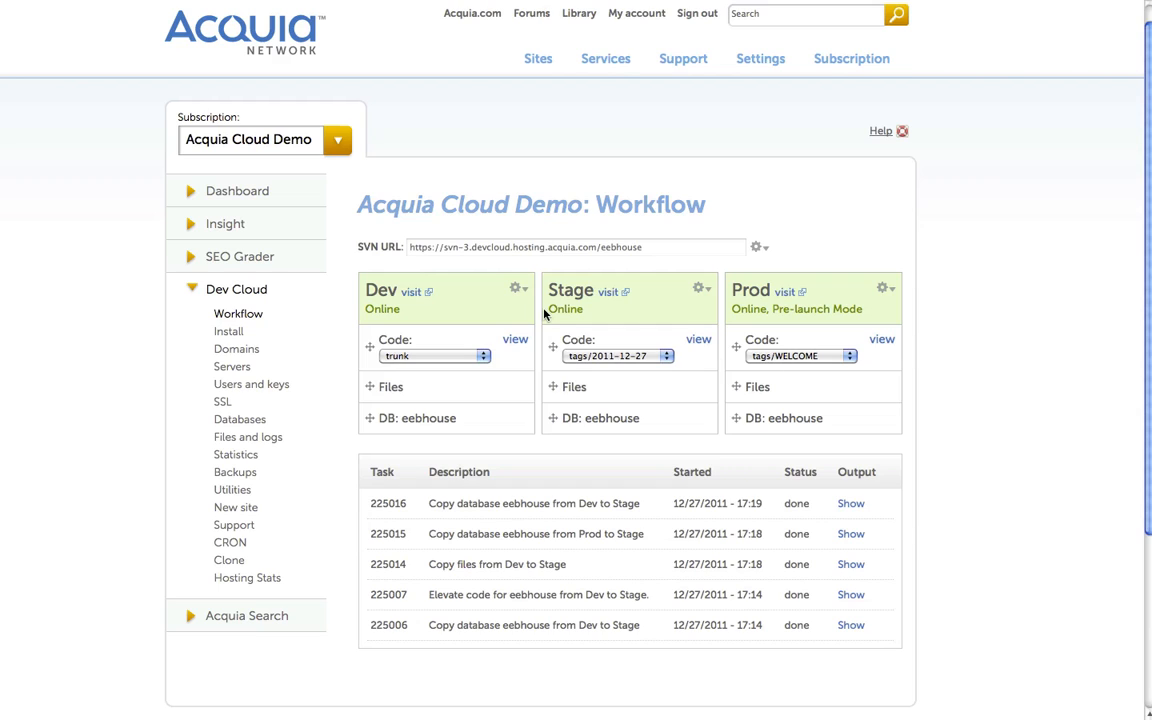
- Copy the eebhouse database from Dev to Stage, confirming the Copy dialog
left_click(701, 289)
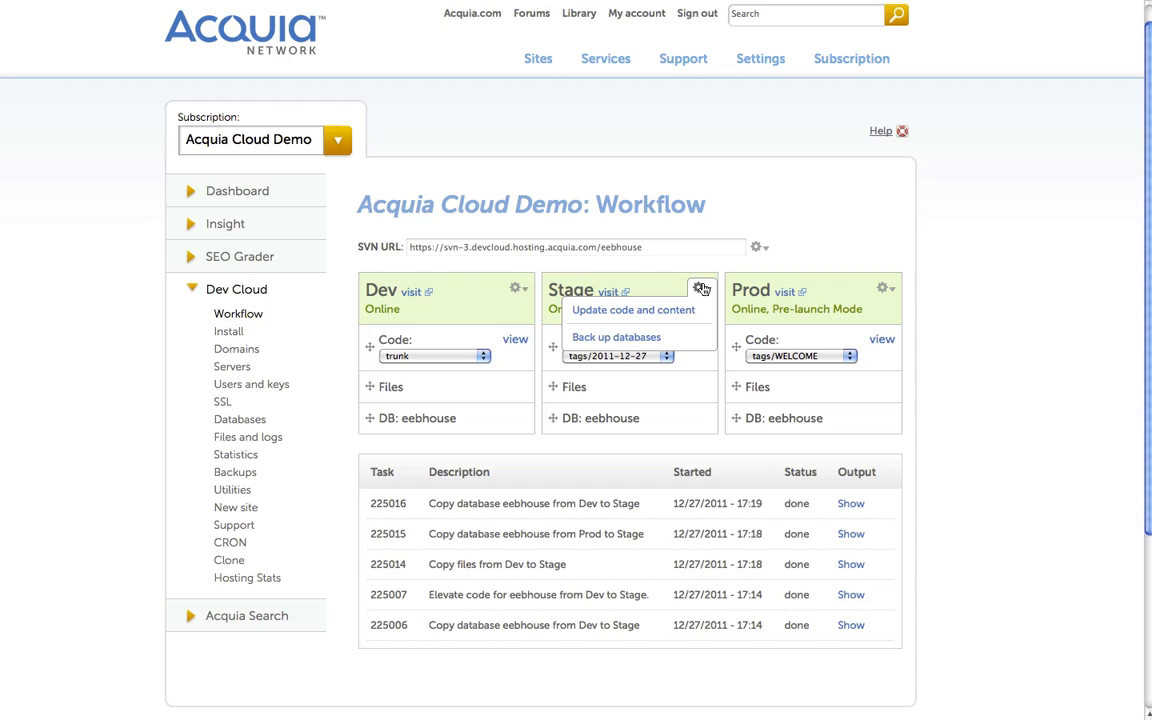
left_click(884, 289)
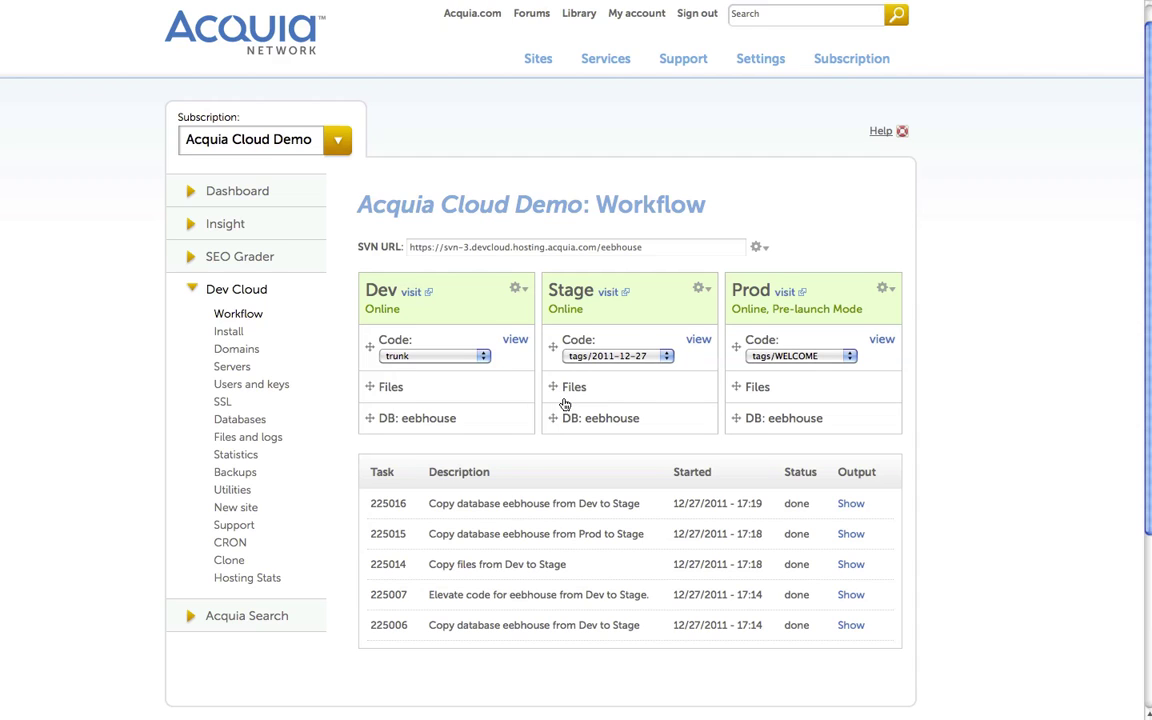
mouse_move(577, 435)
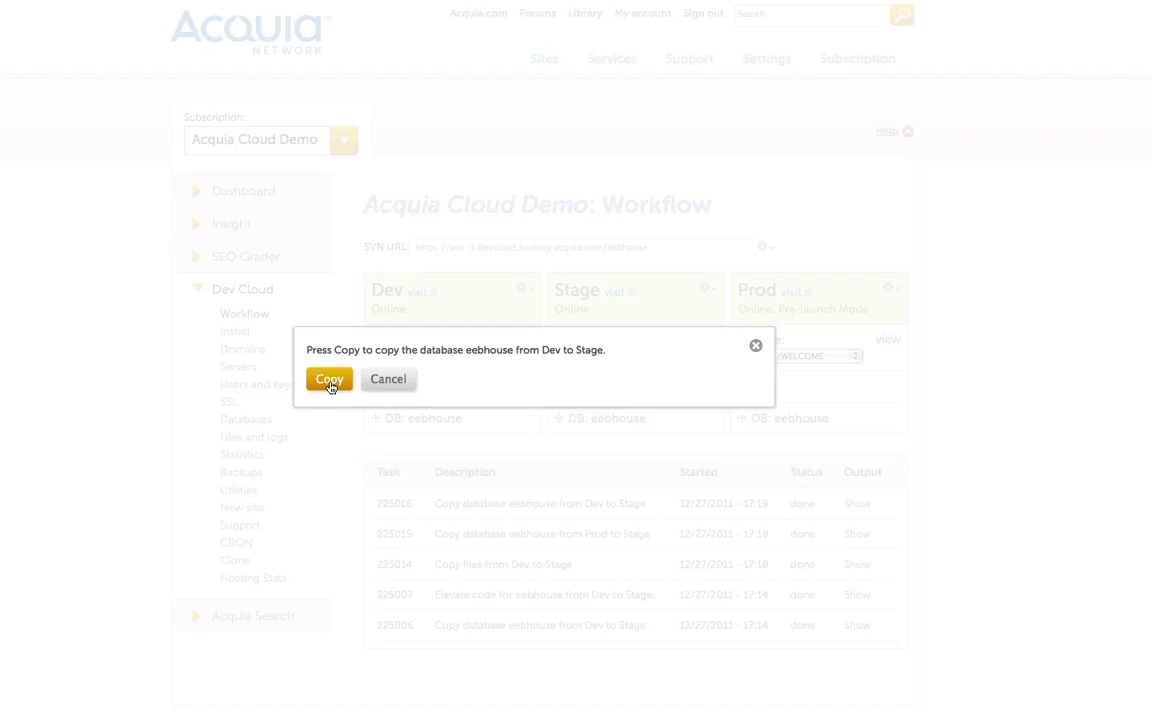
left_click(328, 379)
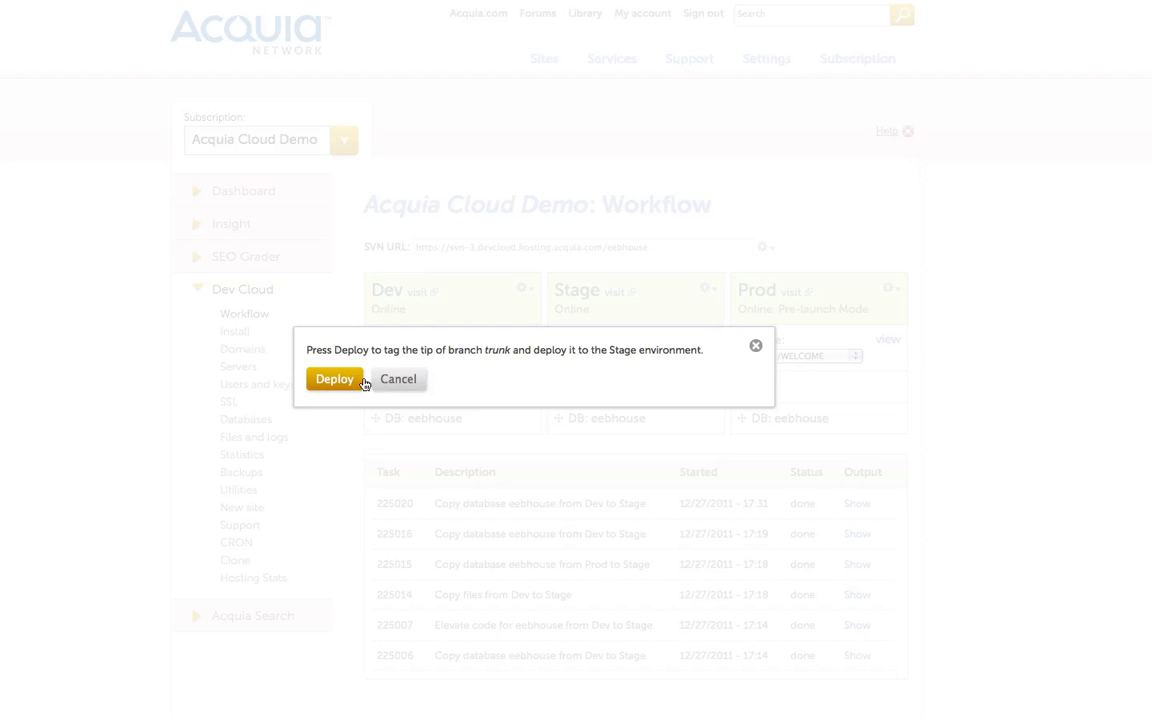
- Confirm deploying trunk to Stage as new tag tags/2011-12-27.0
left_click(334, 378)
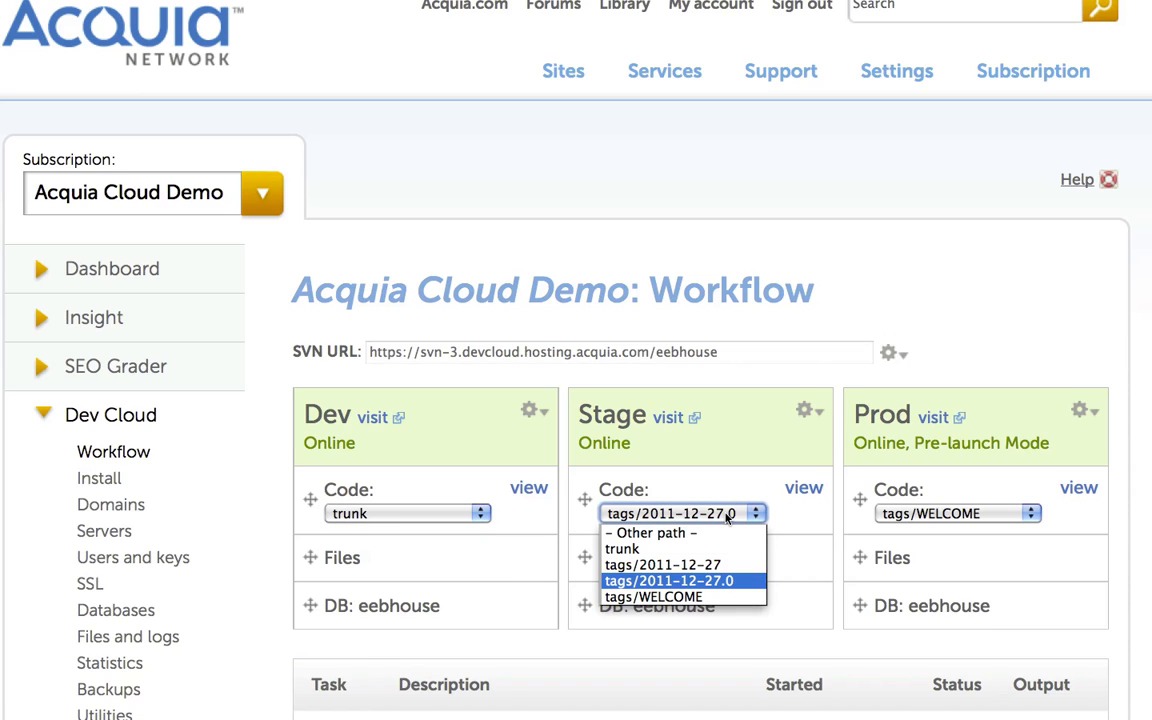
left_click(669, 581)
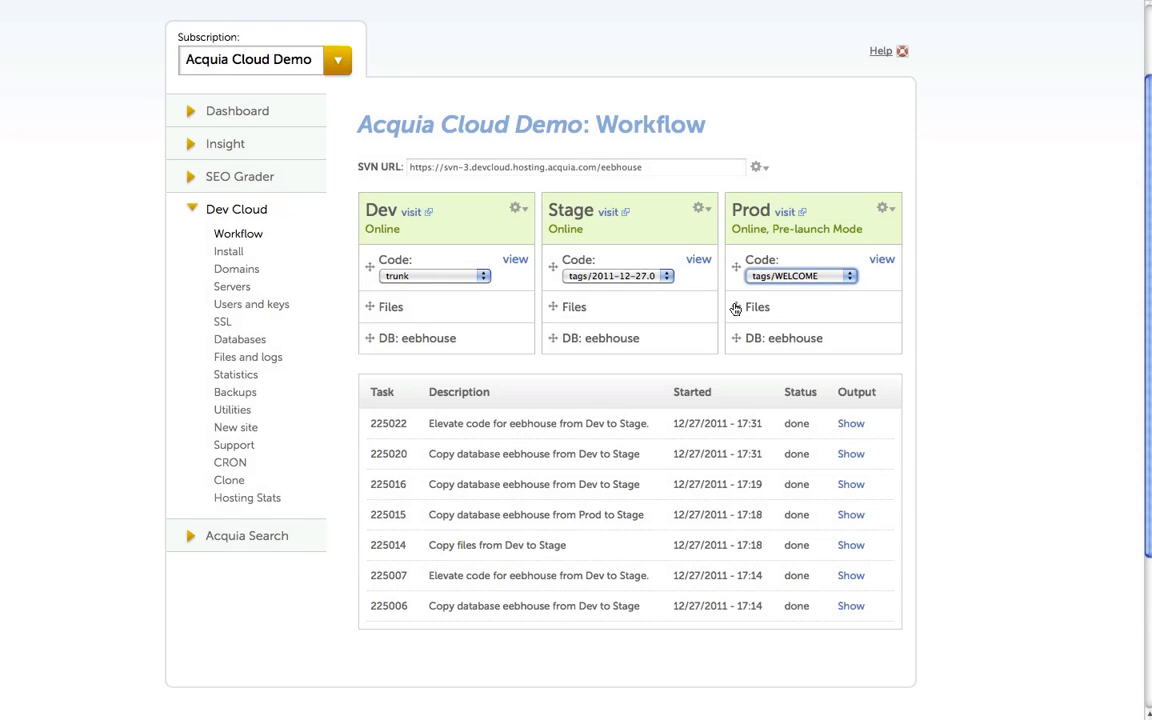
mouse_move(585, 307)
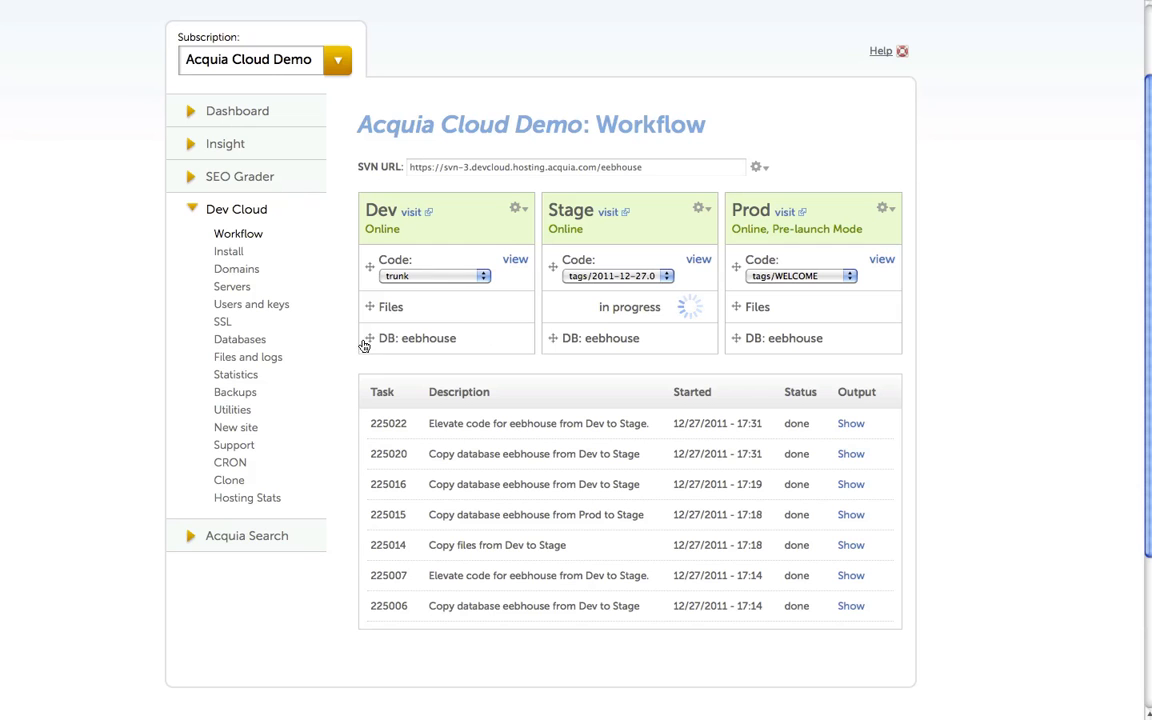
mouse_move(574, 337)
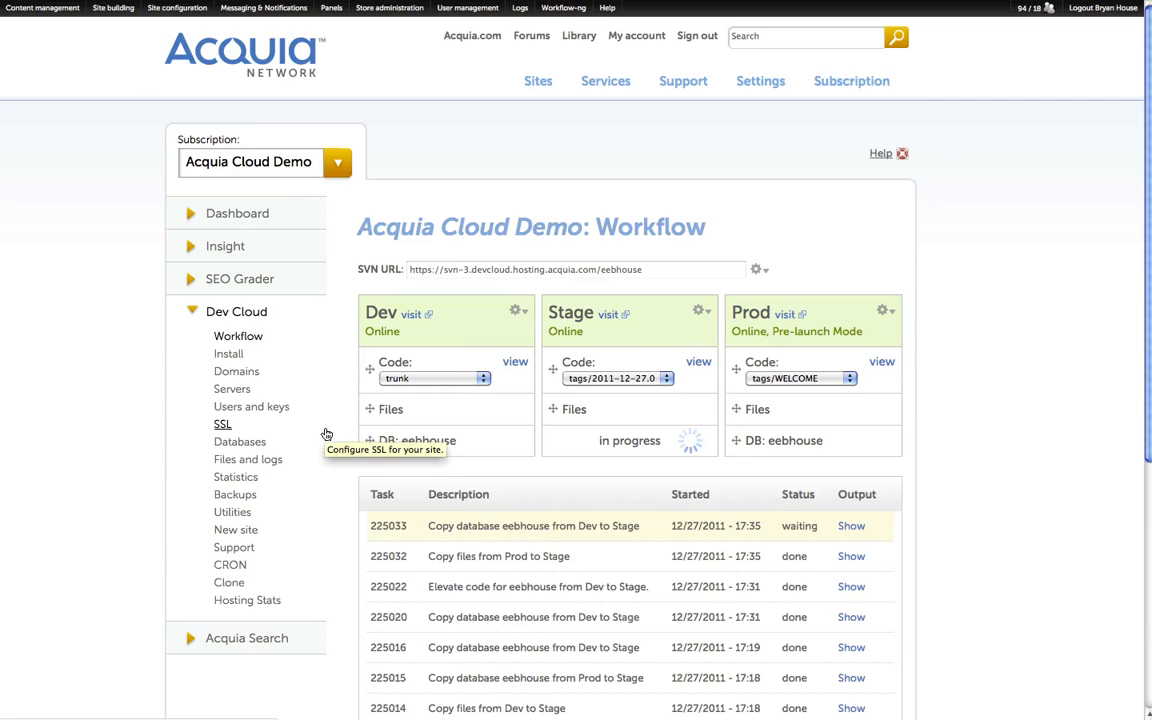
- Scroll down the task list to check the Prod file copy and Dev and Prod database copies
scroll("down", 3)
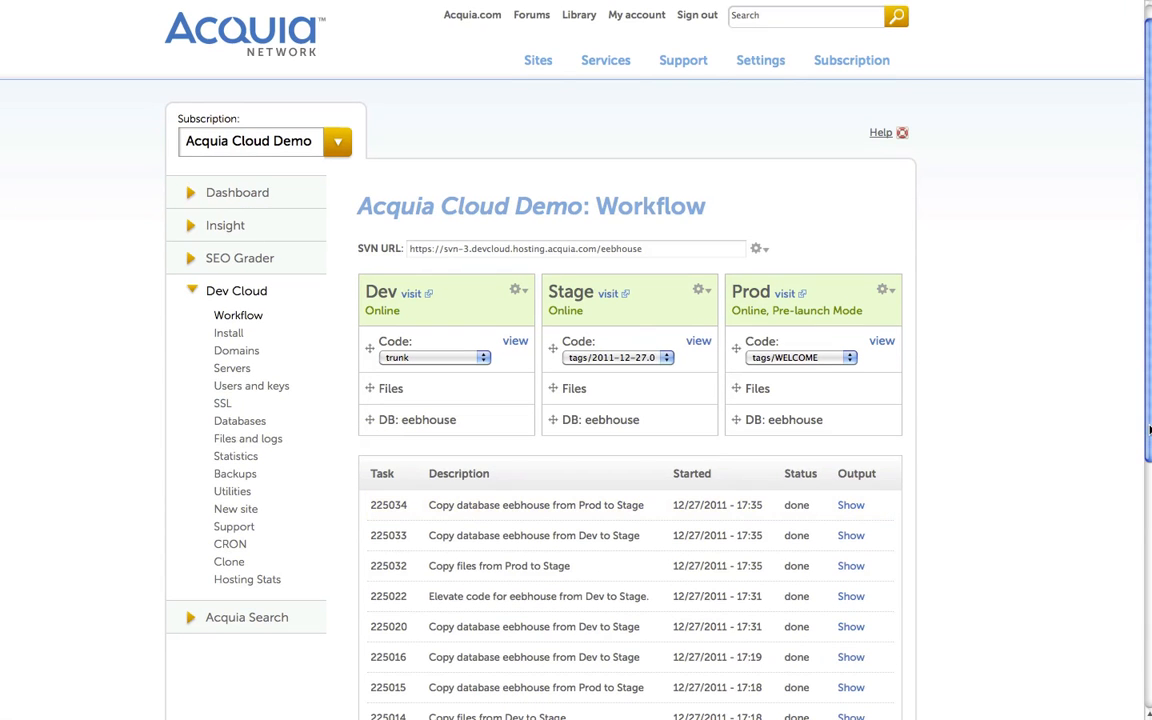